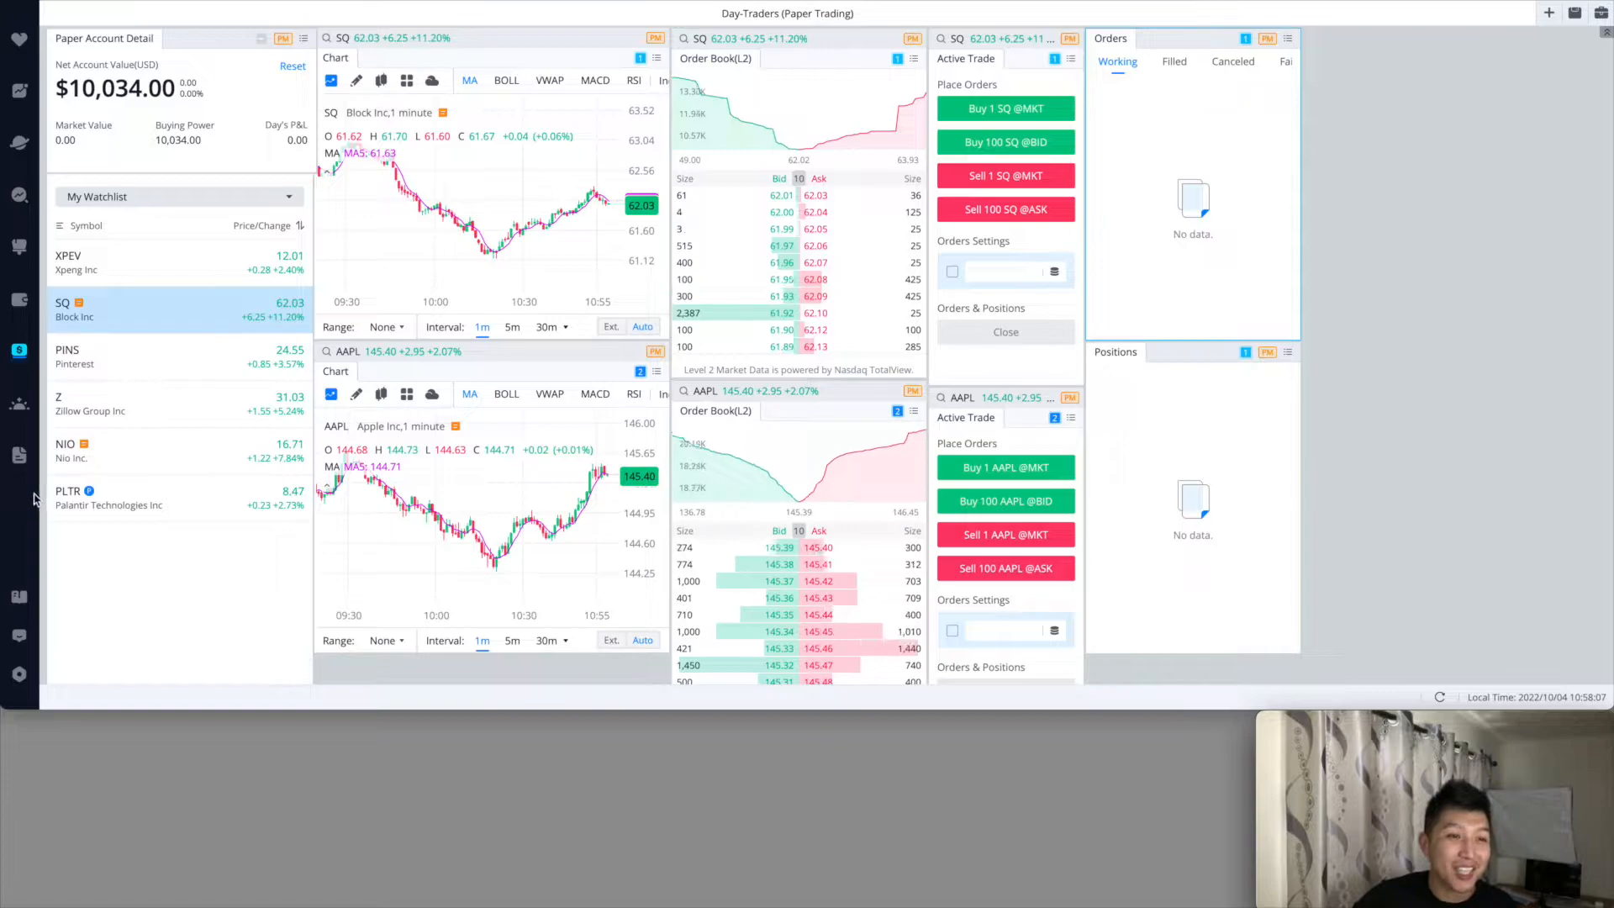
pyautogui.moveTo(19, 350)
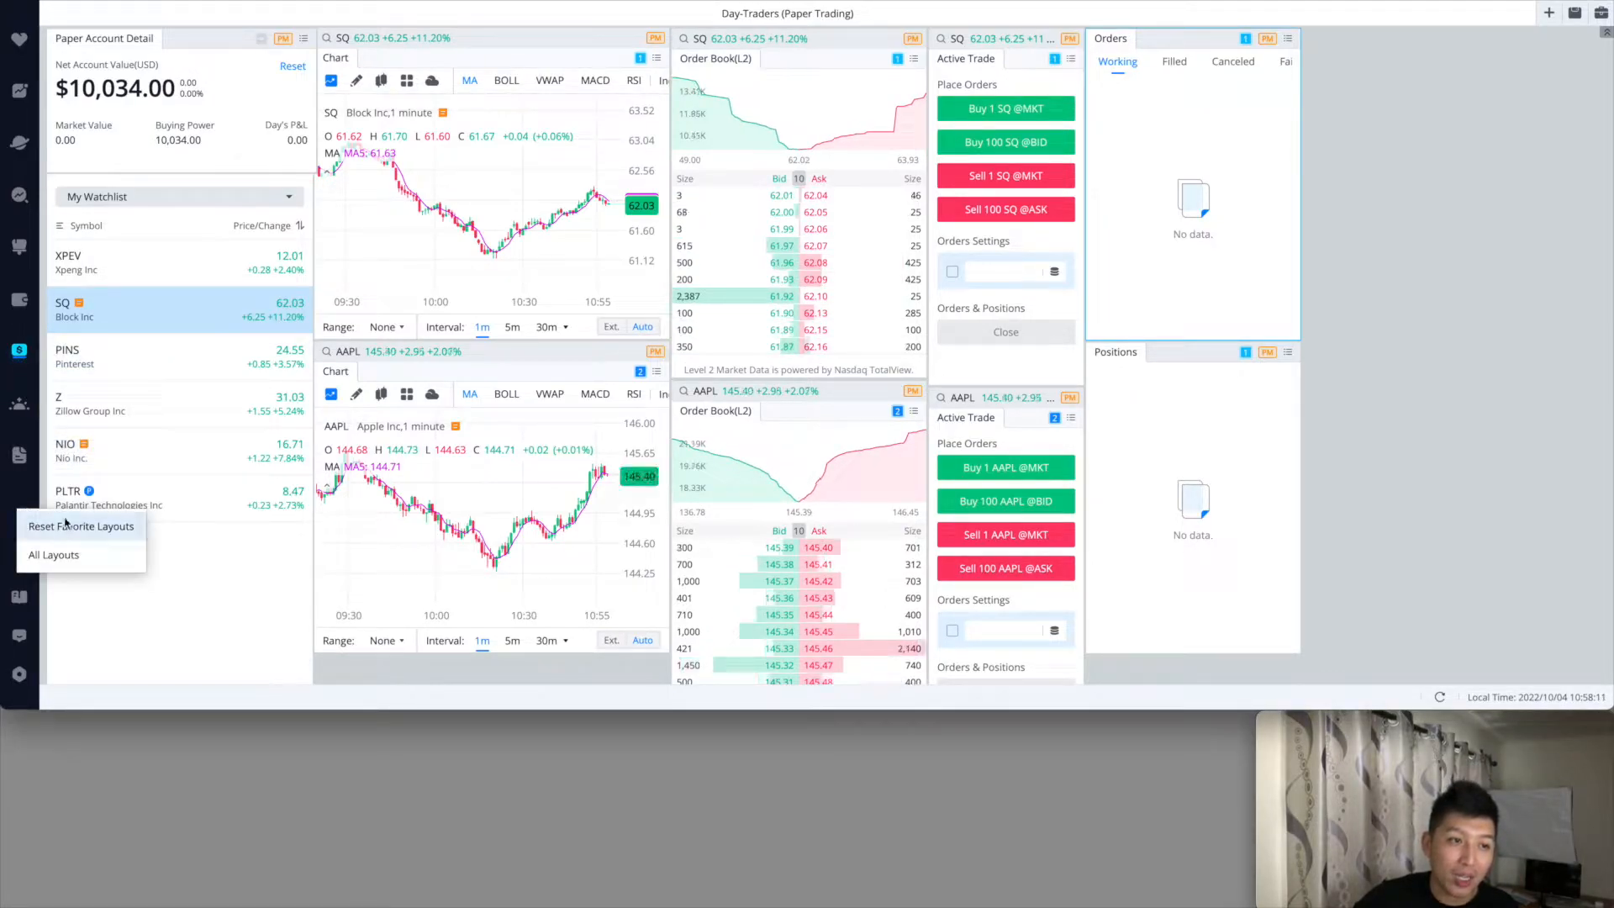
# Bring up the All Layouts dialog from the sidebar to see every layout and its favourite star.
pyautogui.click(54, 553)
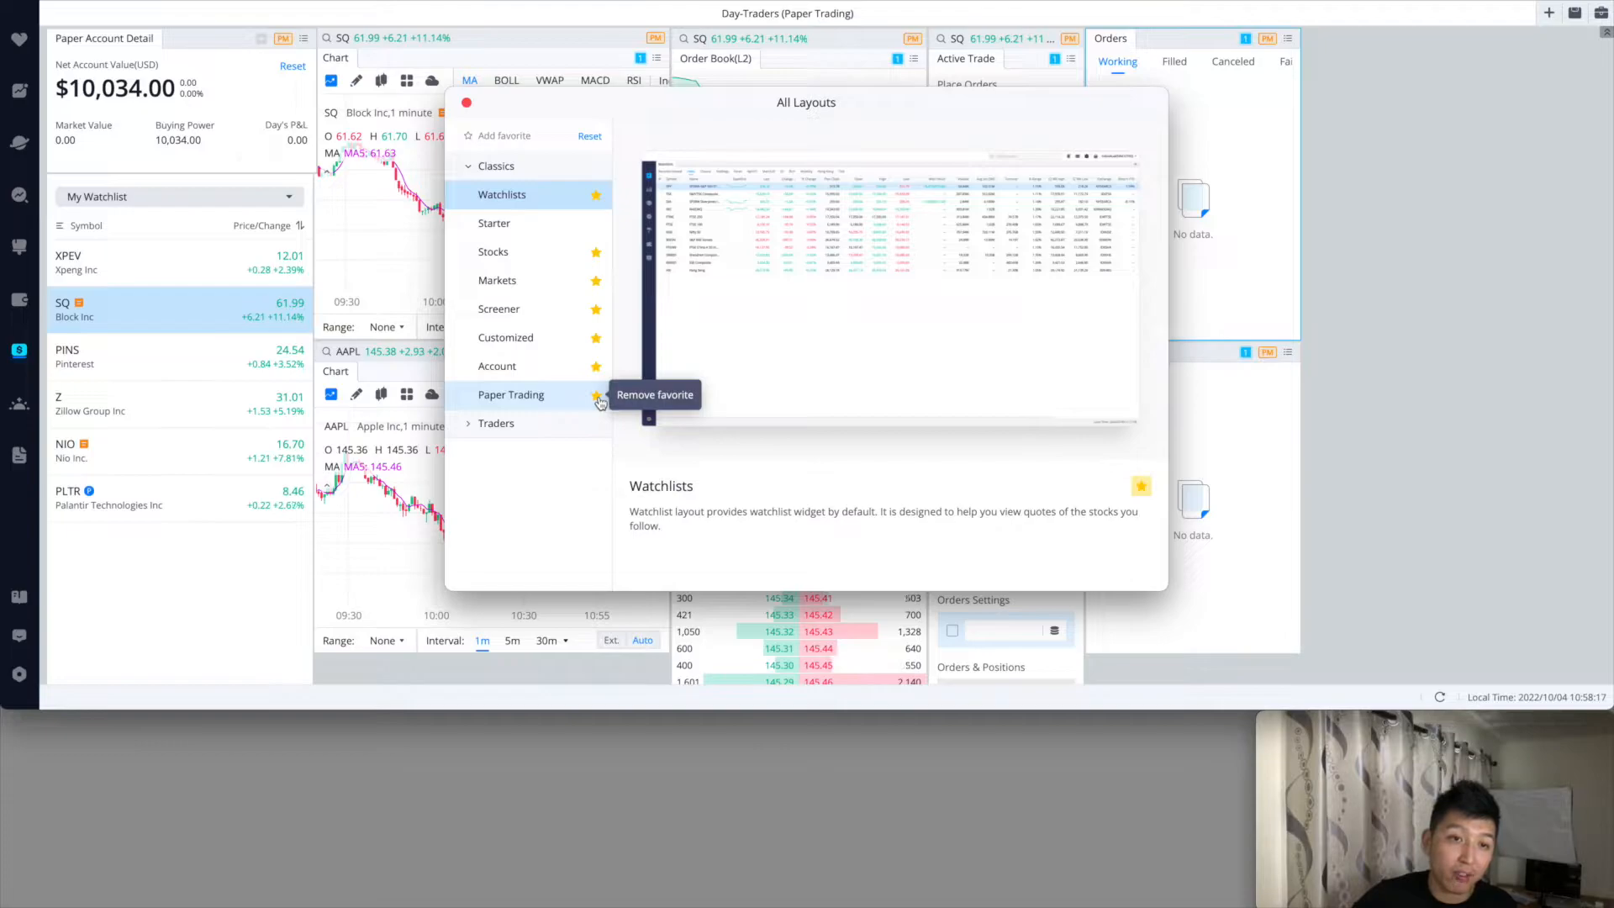
# Preview Paper Trading, expand the Traders group to check starred layouts, then close All Layouts.
pyautogui.click(511, 394)
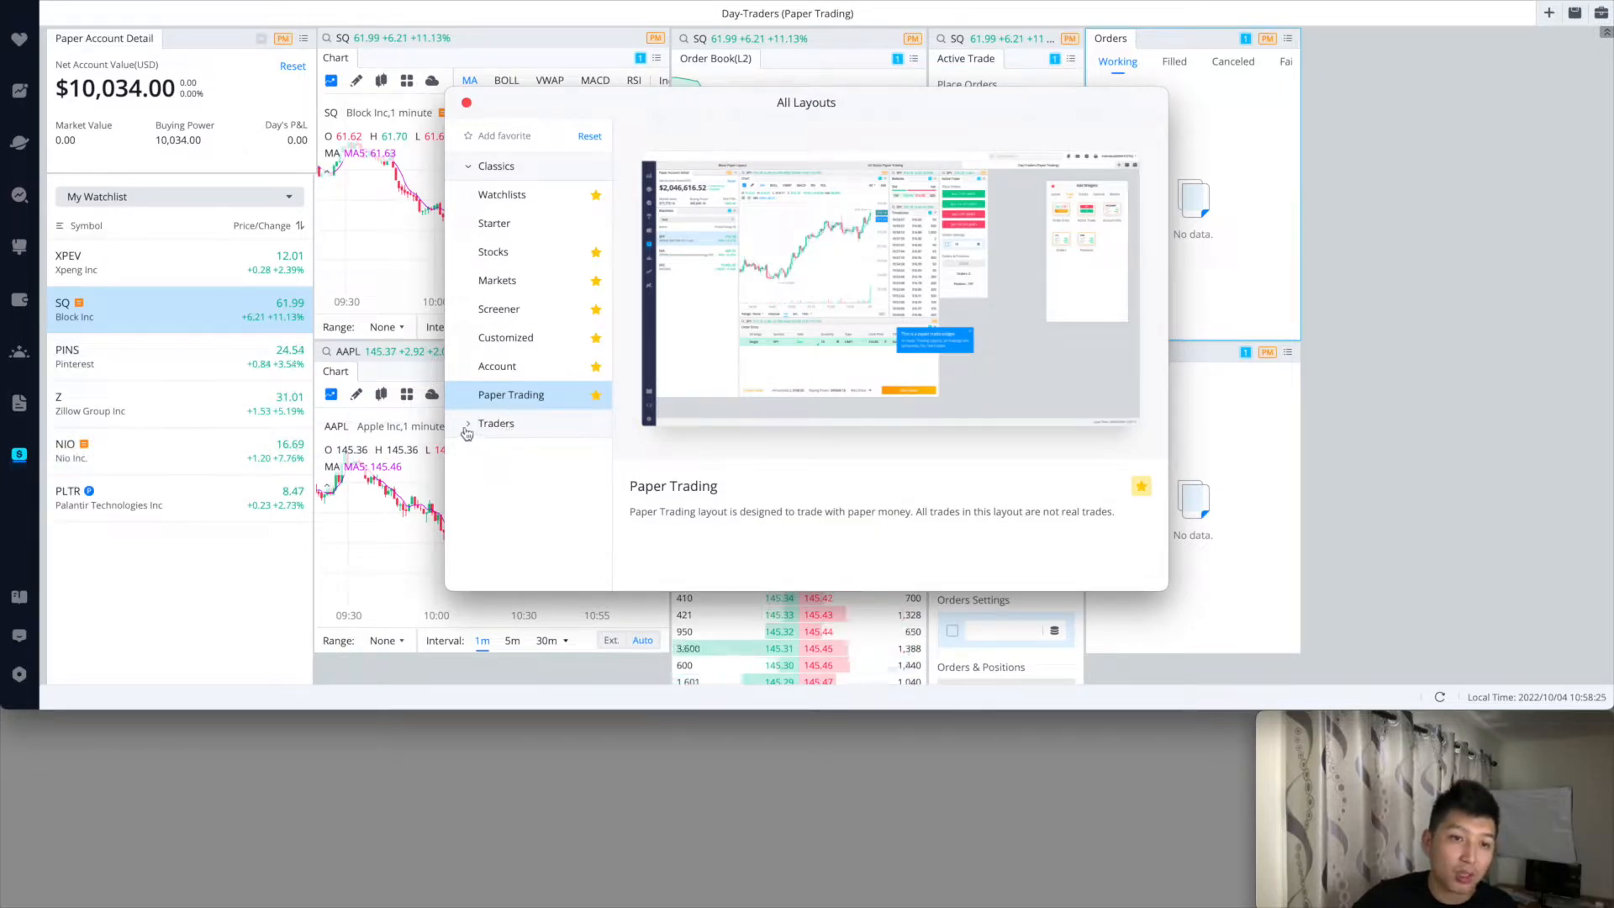
pyautogui.click(494, 424)
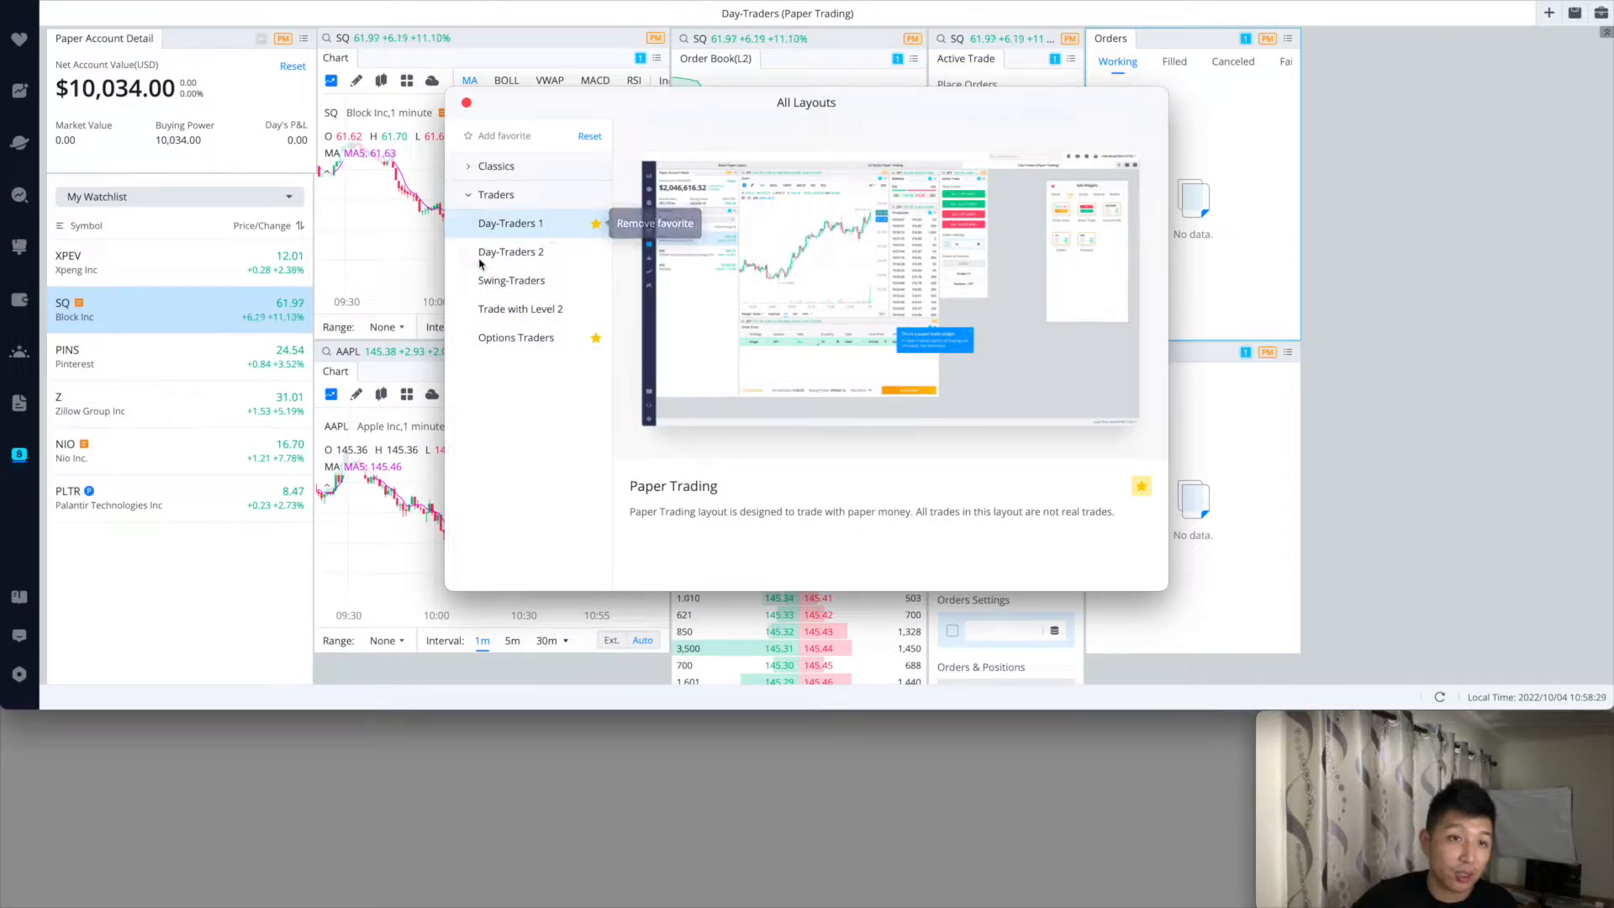
pyautogui.moveTo(640, 246)
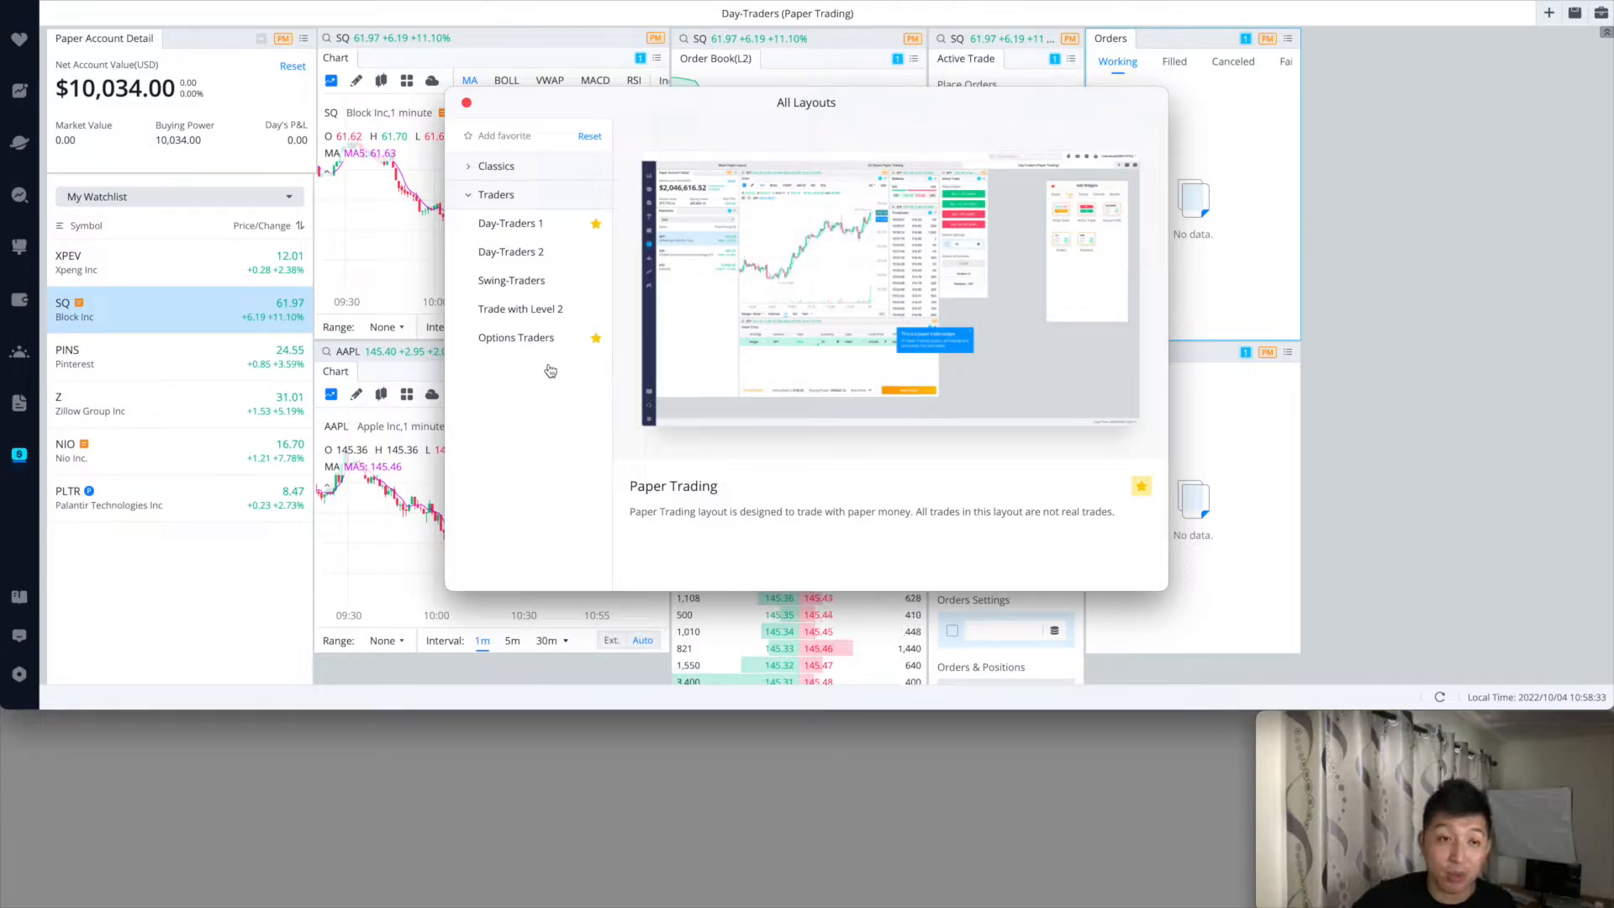
pyautogui.moveTo(15, 388)
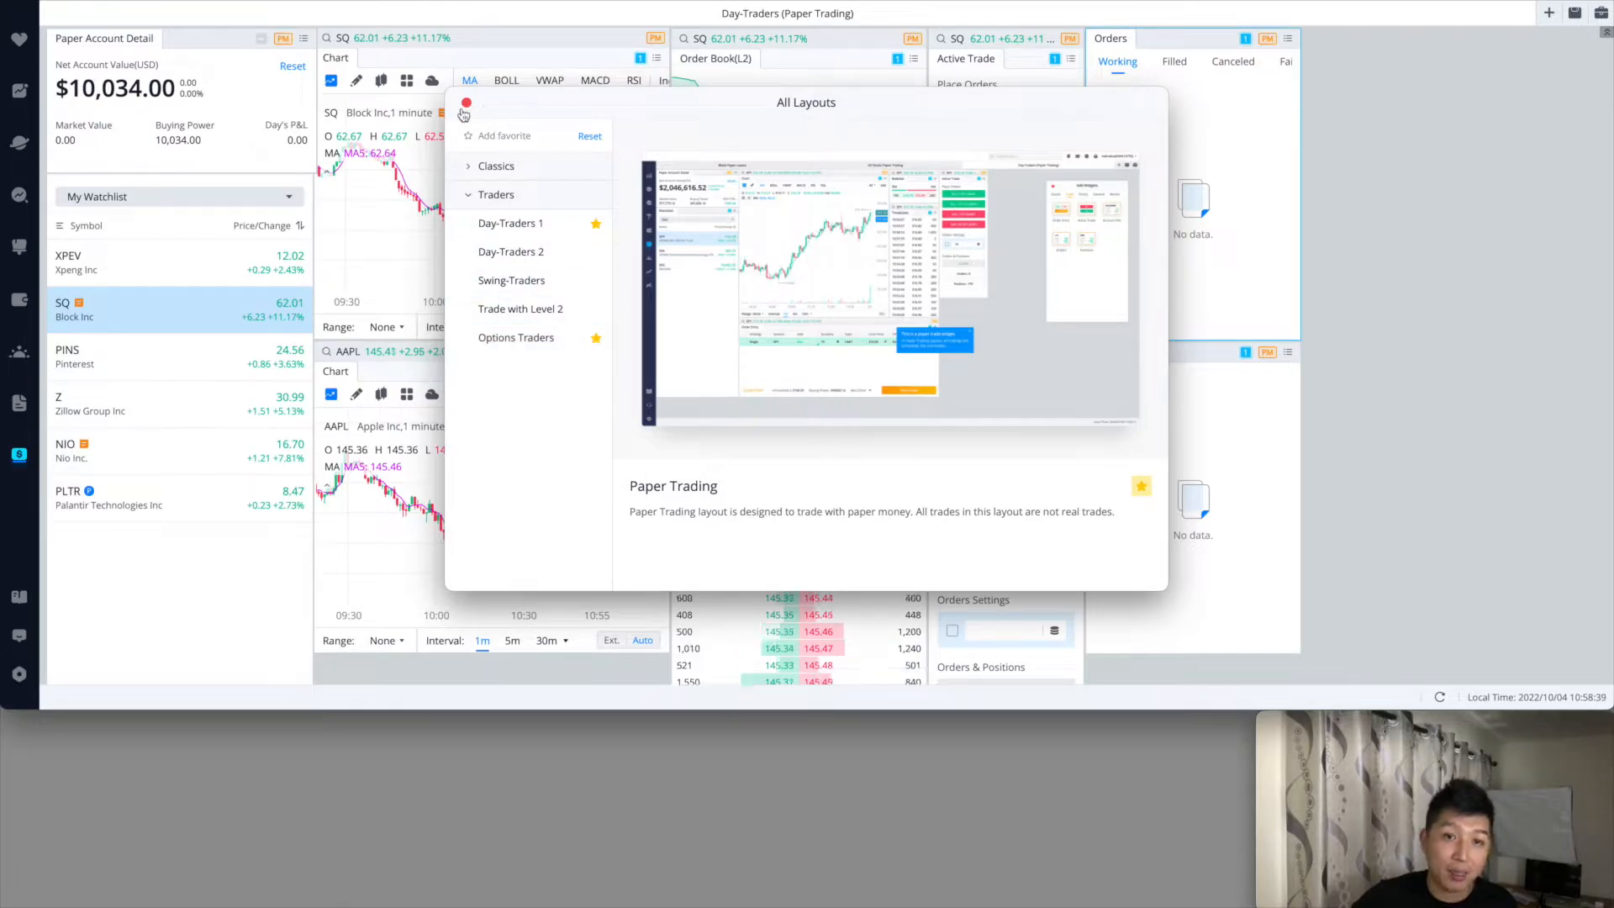
pyautogui.click(466, 103)
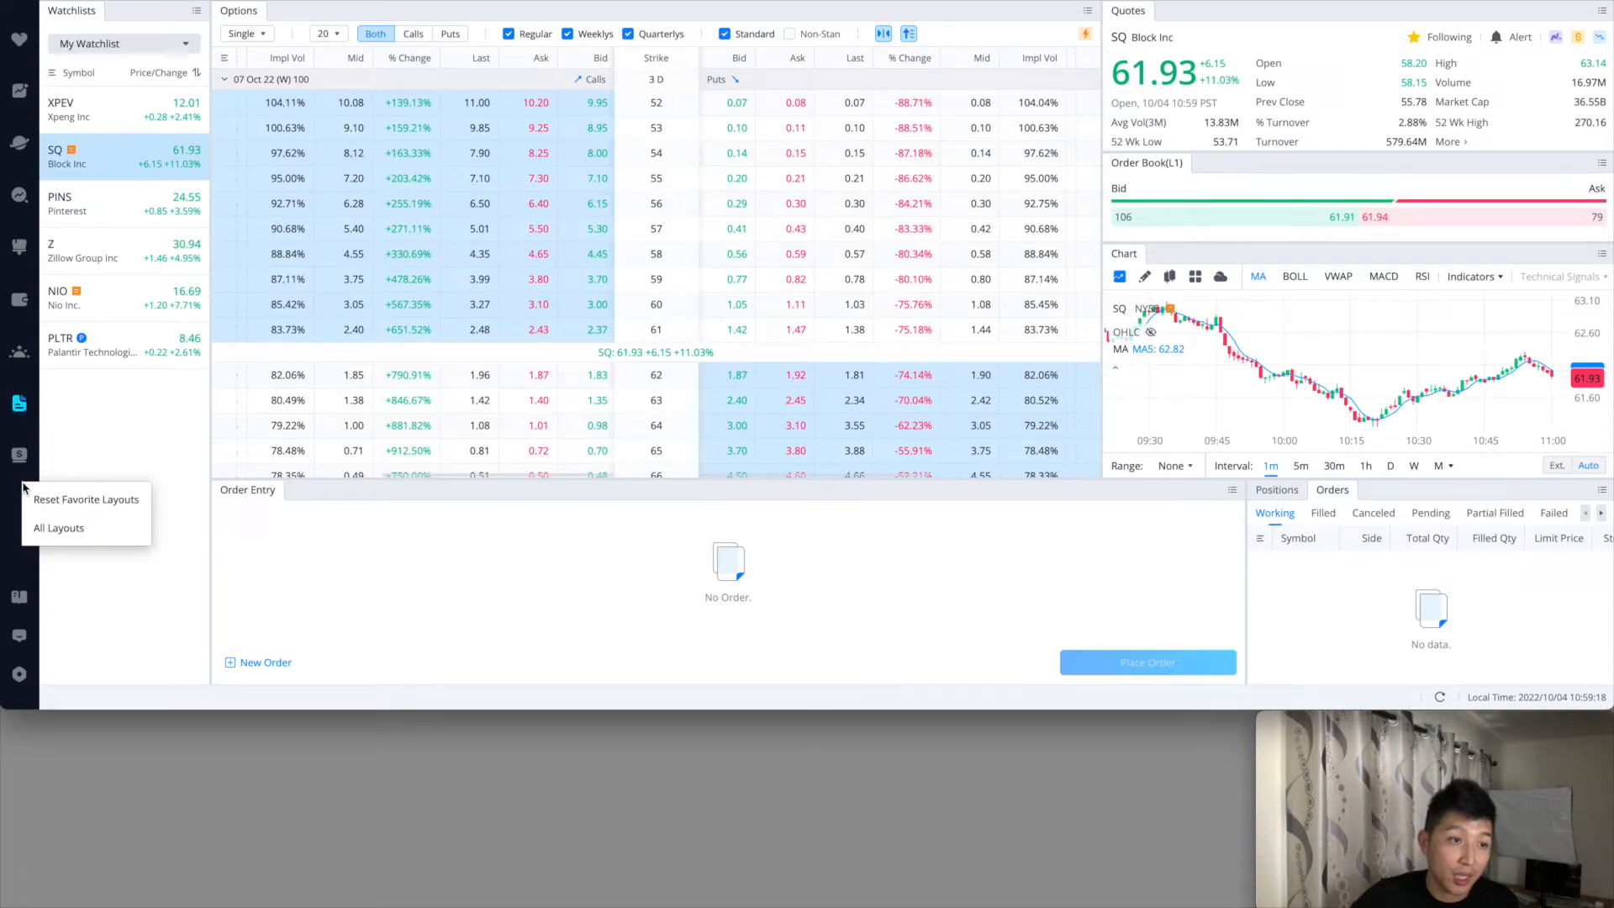
# Unstar Day-Traders 1 in All Layouts so it leaves the favourites, then close the dialog.
pyautogui.click(59, 526)
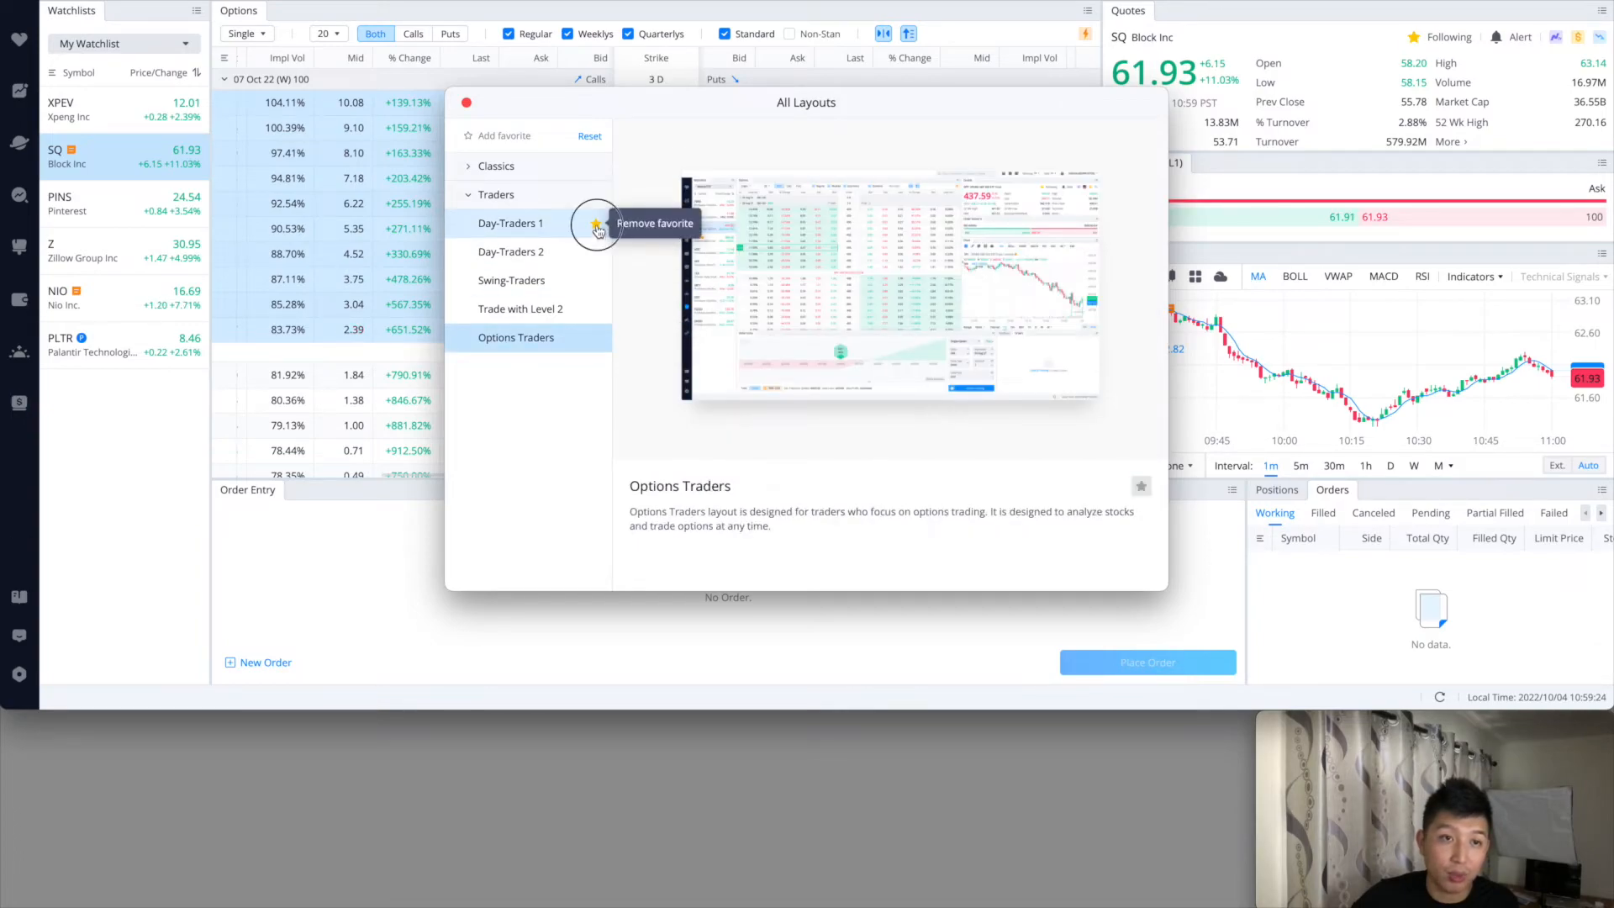
pyautogui.click(511, 224)
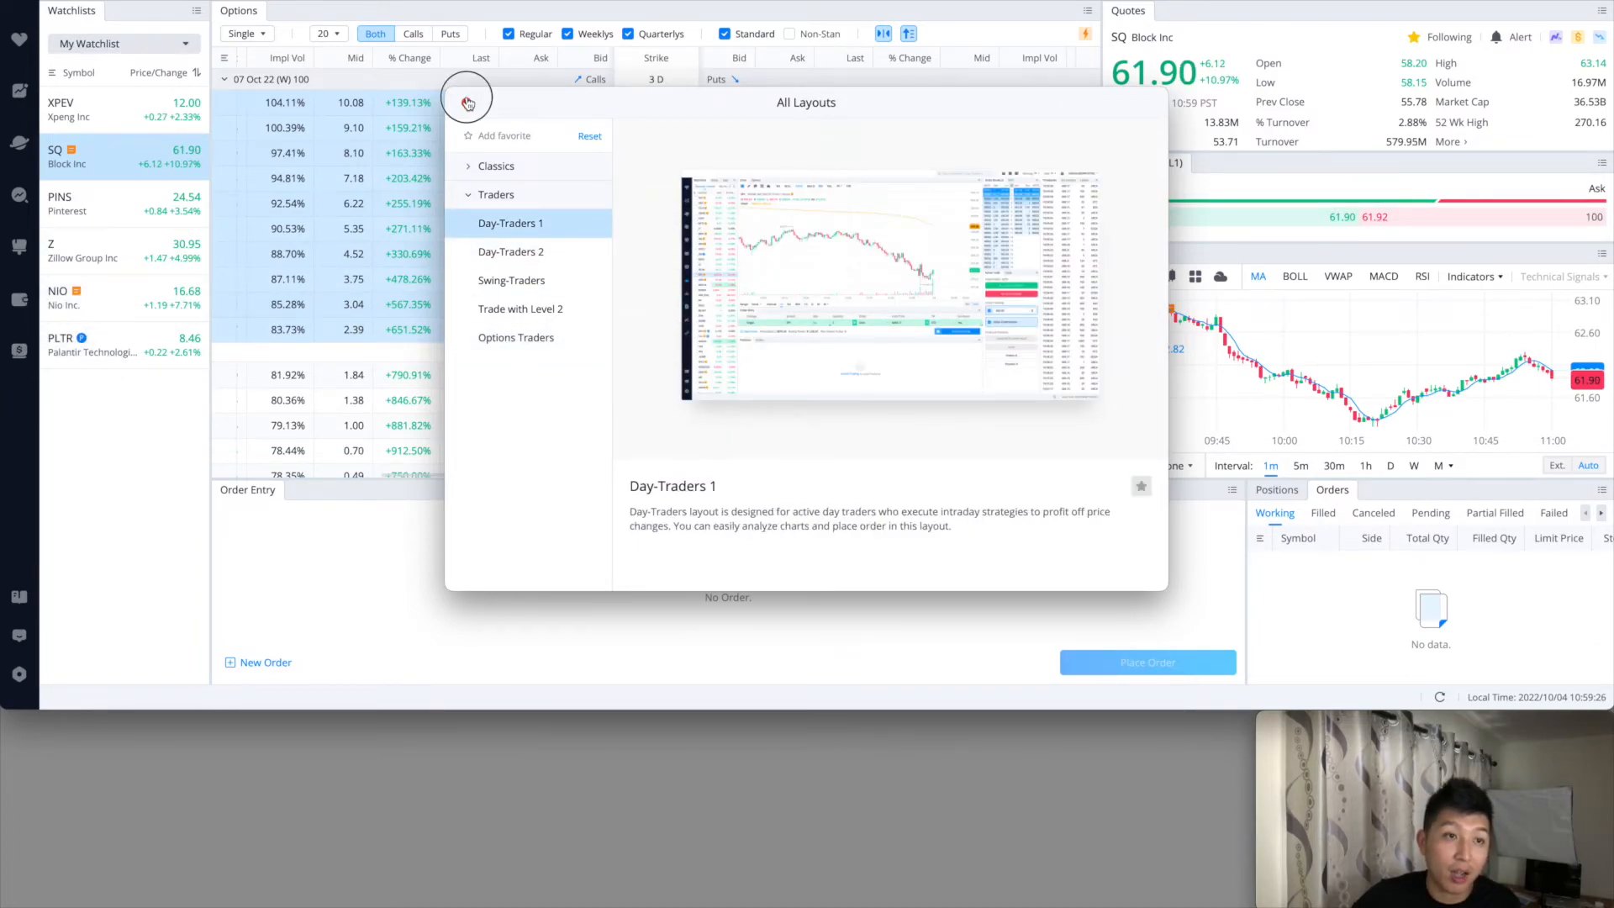
pyautogui.click(466, 102)
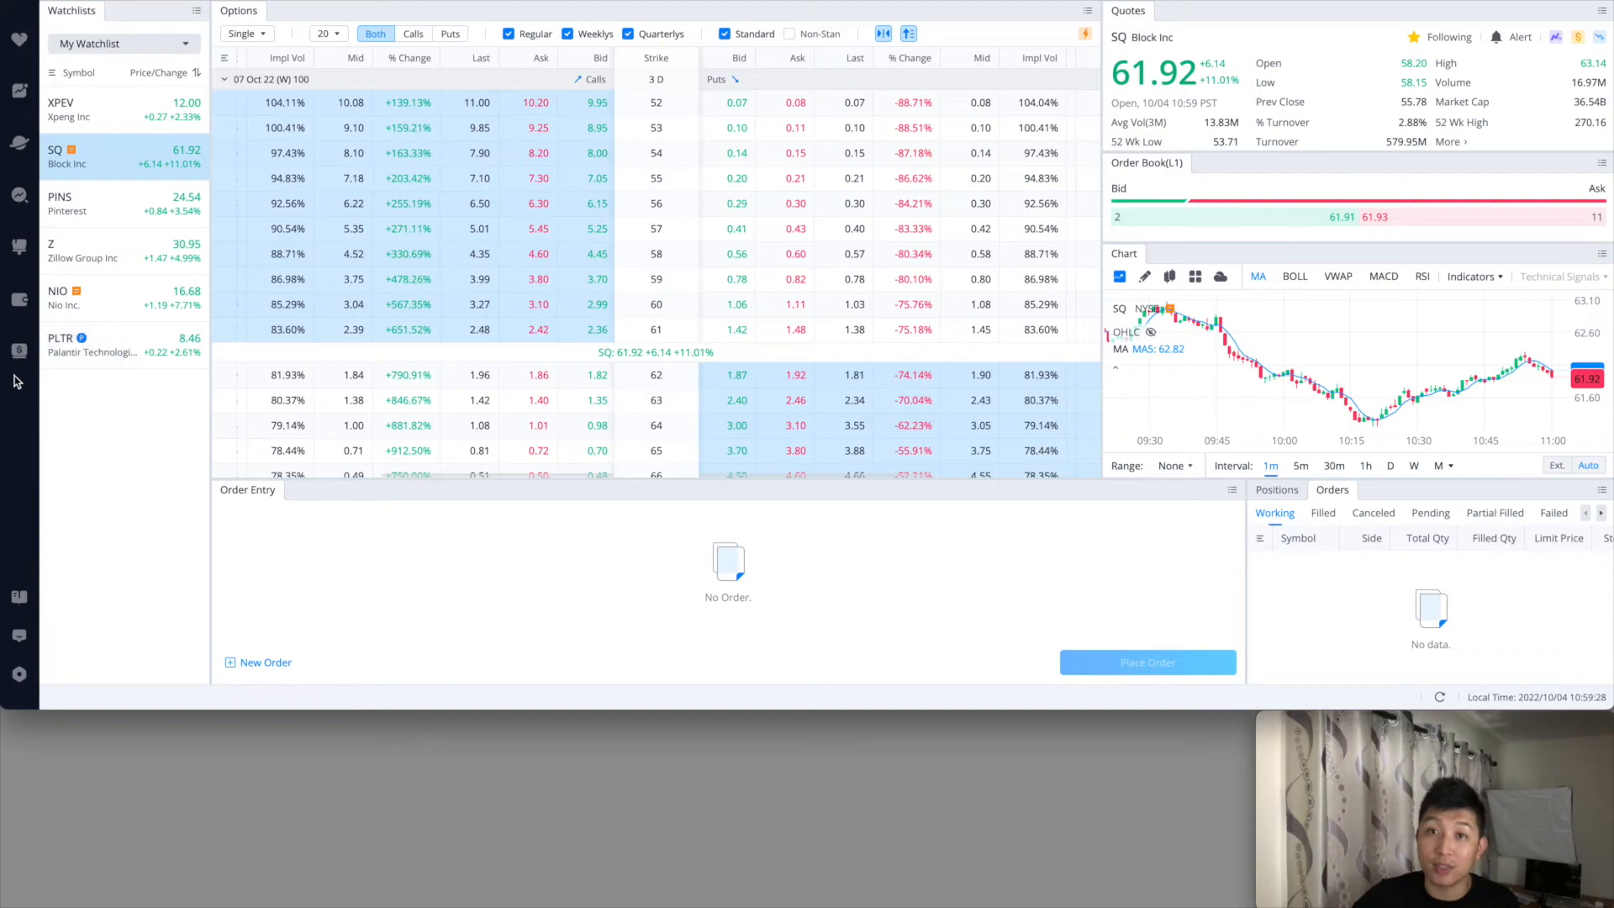